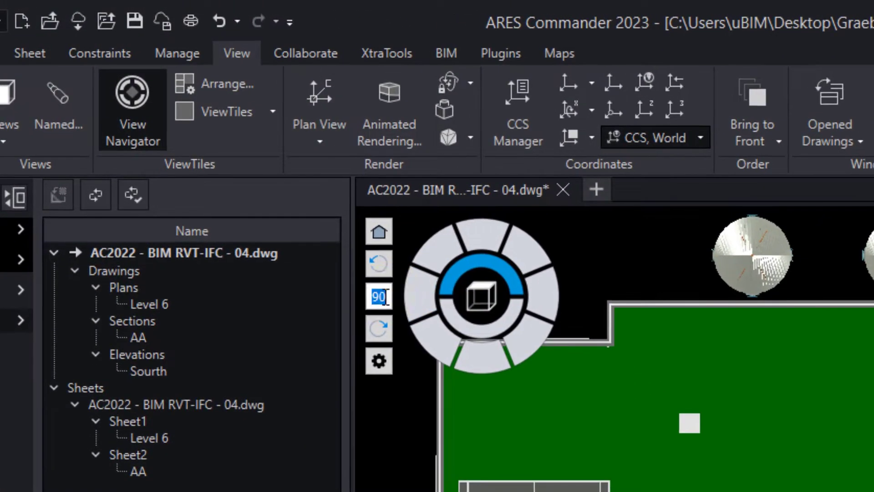
Rotate the plan by 45 degrees and tilt it into an isometric 3D view of the tower.
{"action": "left_click", "coordinate": [317, 185]}
{"action": "type", "text": "45"}
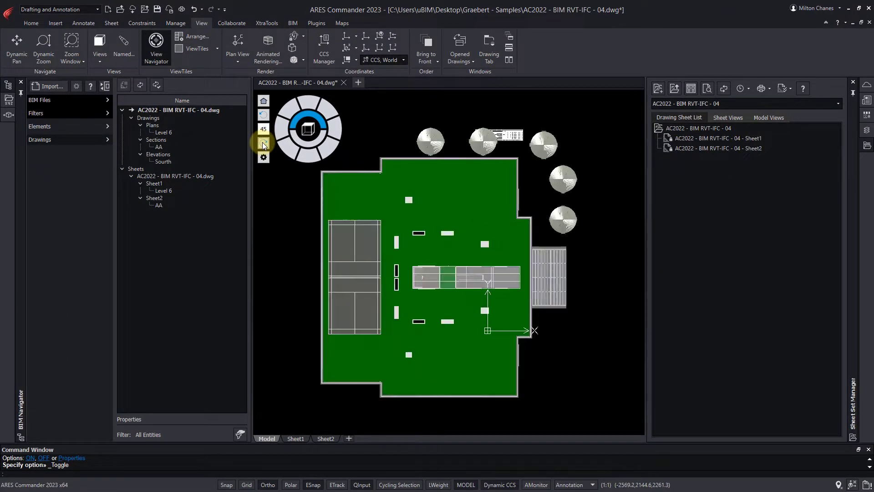
{"action": "left_click", "coordinate": [329, 147]}
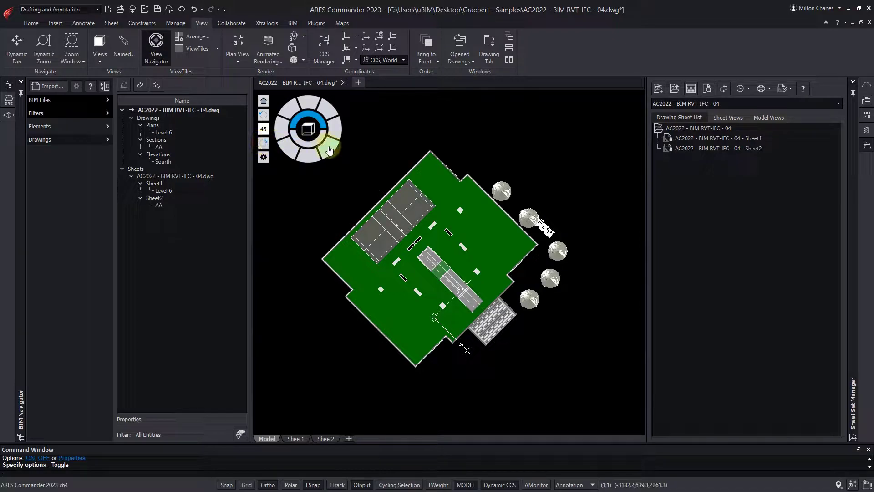
{"action": "left_click", "coordinate": [322, 148]}
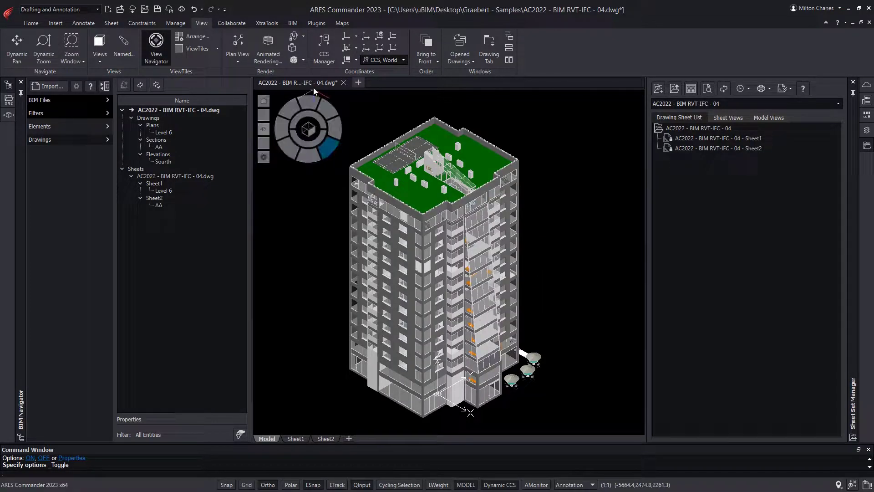
Cut a horizontal clipping plane near the top floor and name the plan Level 13.
{"action": "left_click", "coordinate": [292, 23]}
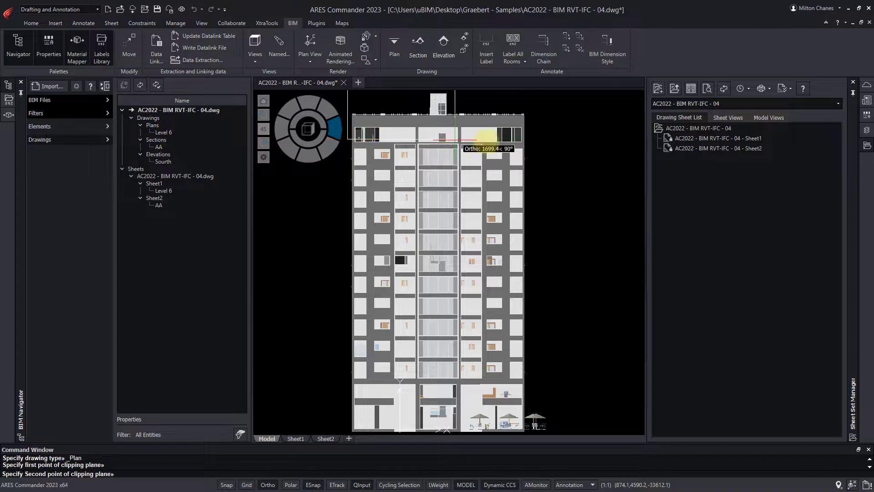
{"action": "left_click", "coordinate": [530, 142]}
{"action": "type", "text": "Level 13"}
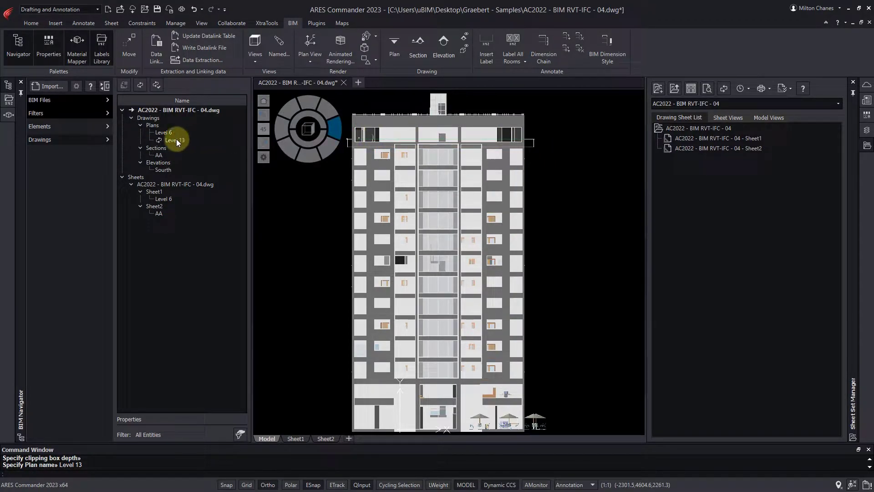
Review the glazed panel and exterior wall IFC properties in Level 13, then place it on Sheet2.
{"action": "double_click", "coordinate": [175, 139]}
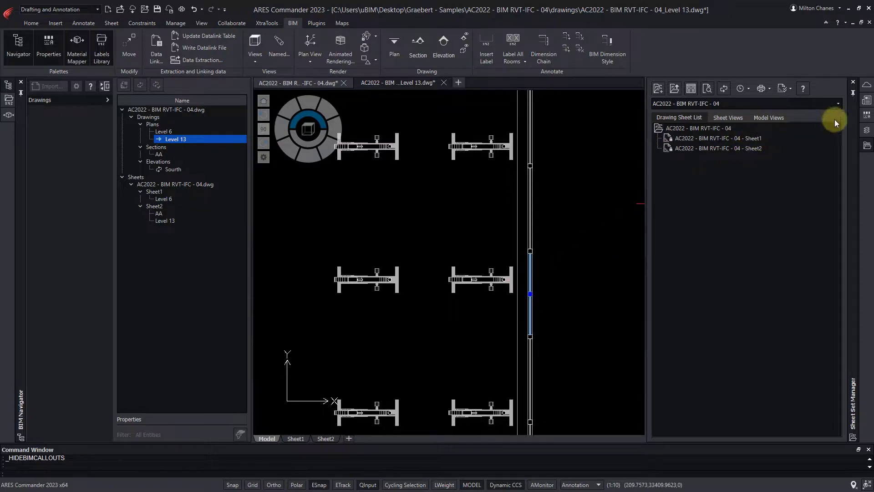
{"action": "left_click", "coordinate": [866, 117]}
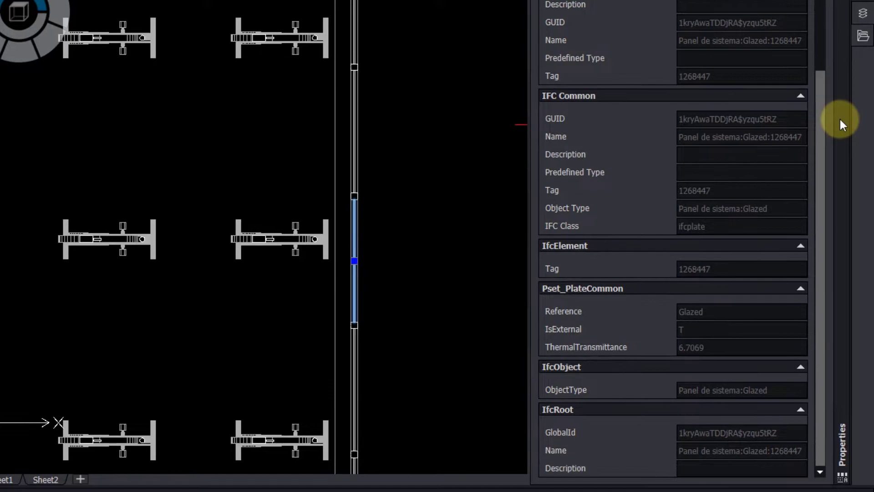
{"action": "left_click", "coordinate": [337, 162]}
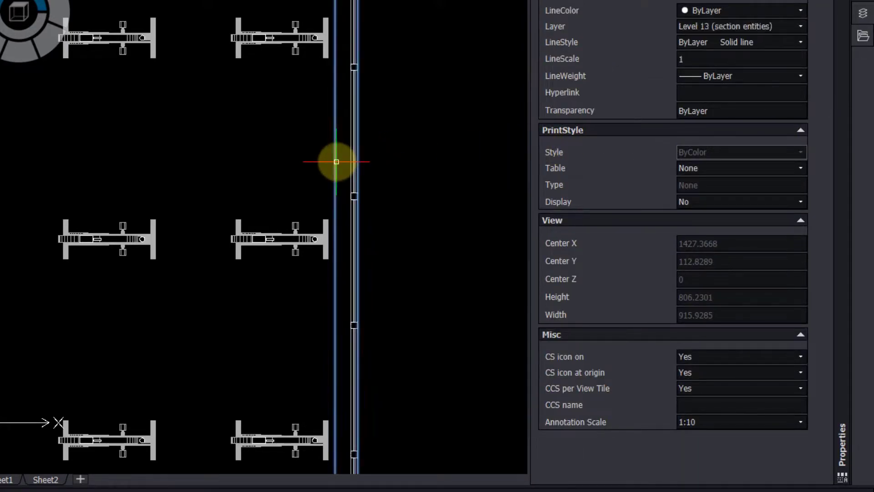
{"action": "scroll", "scroll_direction": "down", "scroll_amount": 3}
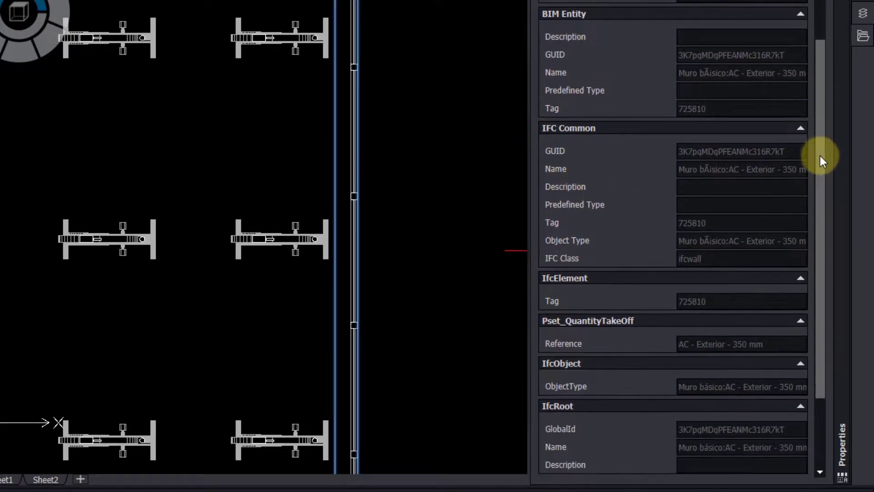
{"action": "scroll", "scroll_direction": "down", "scroll_amount": 3}
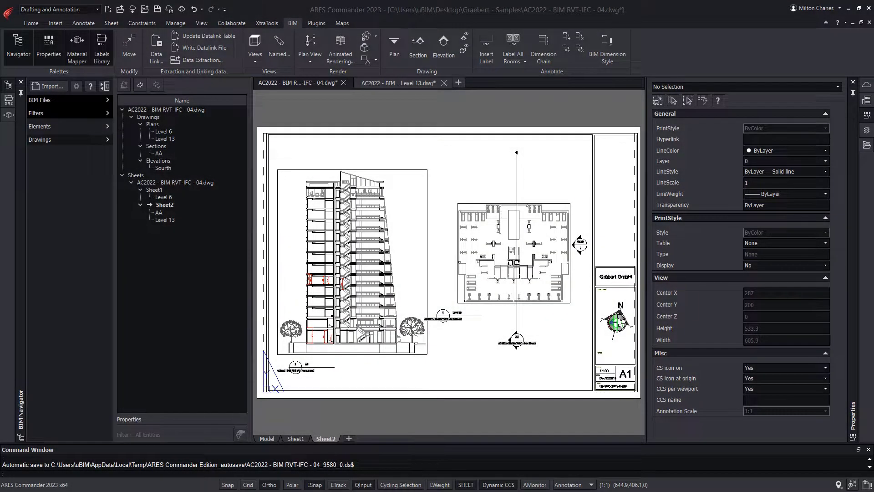
{"action": "left_click", "coordinate": [497, 83]}
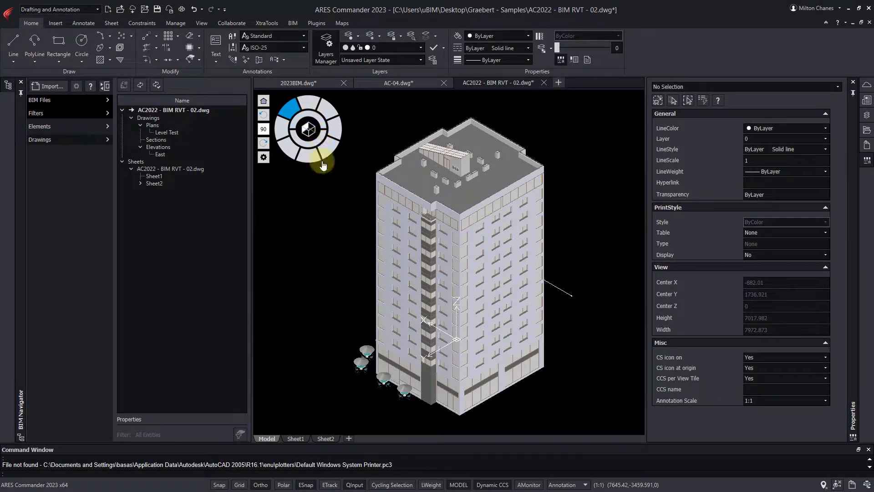
From Top view, cut a BIM section across the floor plan and name it AA.
{"action": "left_click", "coordinate": [236, 46]}
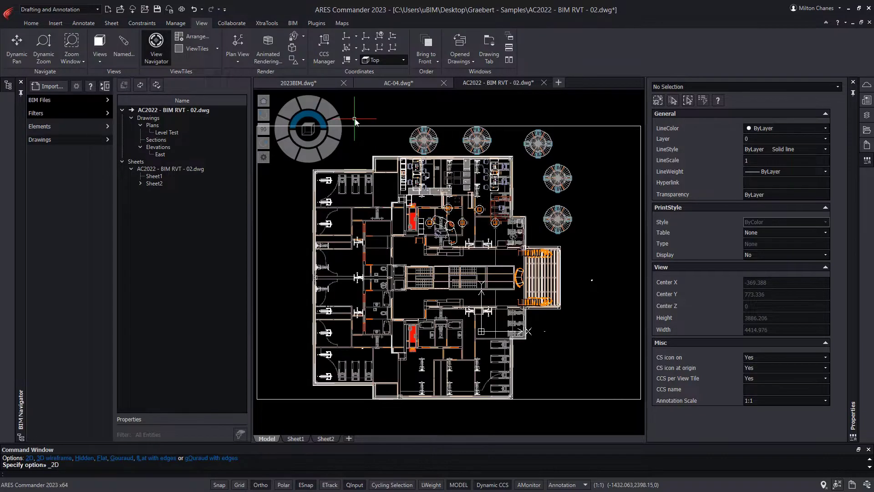
{"action": "left_click", "coordinate": [292, 23]}
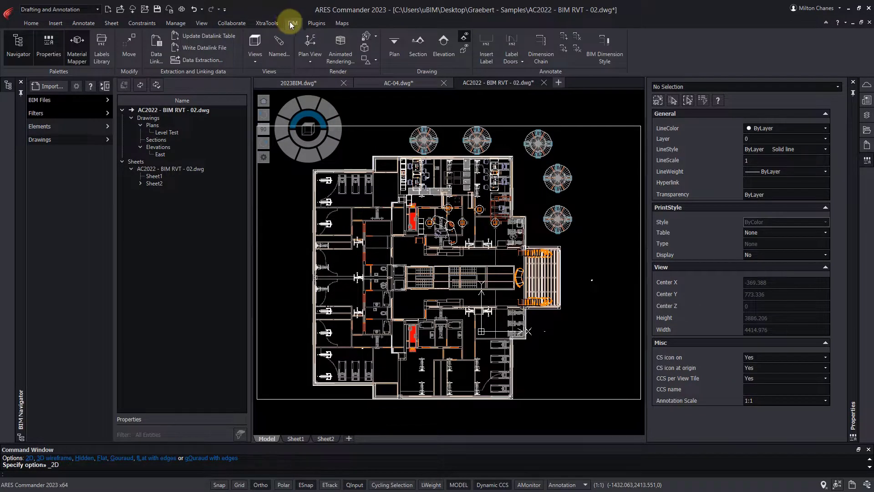
{"action": "left_click", "coordinate": [417, 44]}
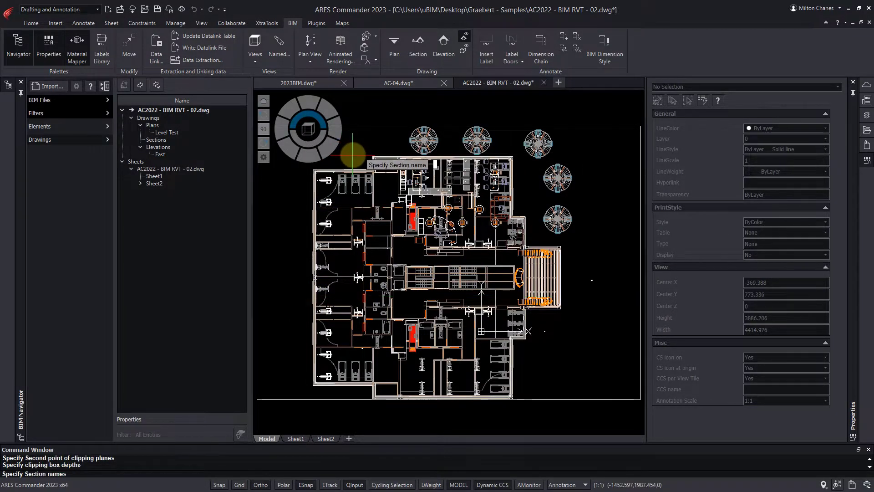
{"action": "type", "text": "AA"}
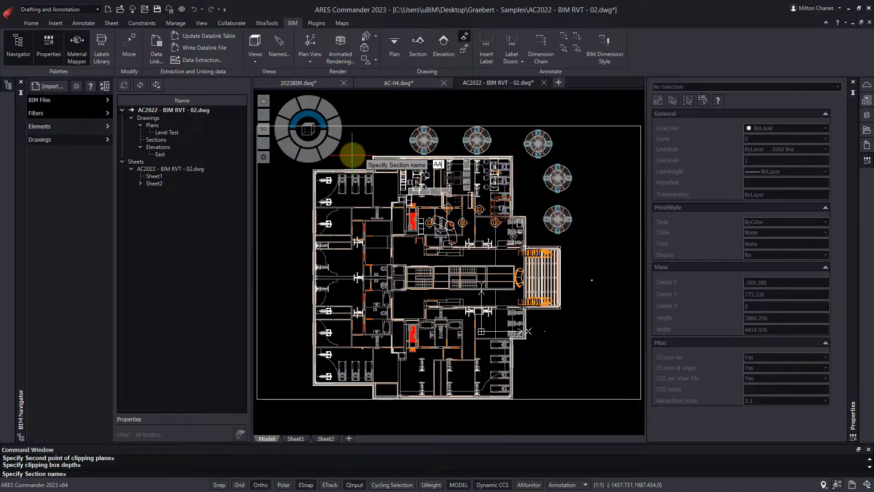
{"action": "type", "text": "AA"}
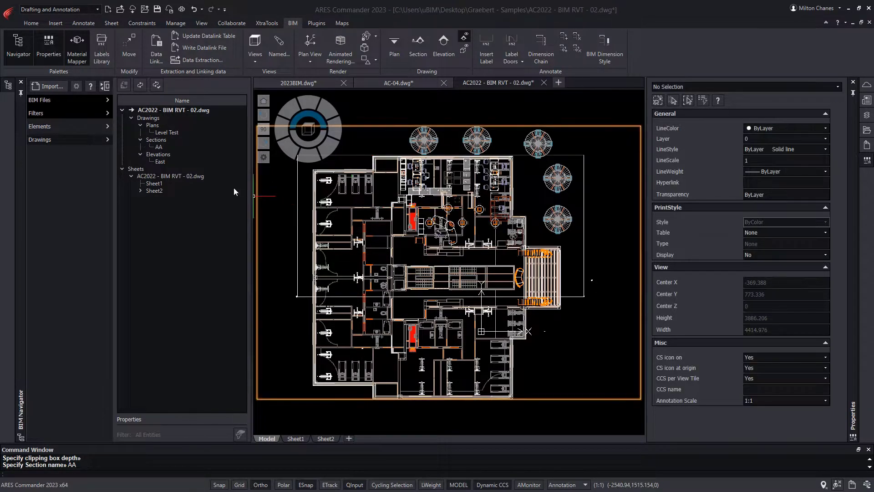
Bring up the new AA section drawing from the BIM navigator list.
{"action": "left_click", "coordinate": [159, 147]}
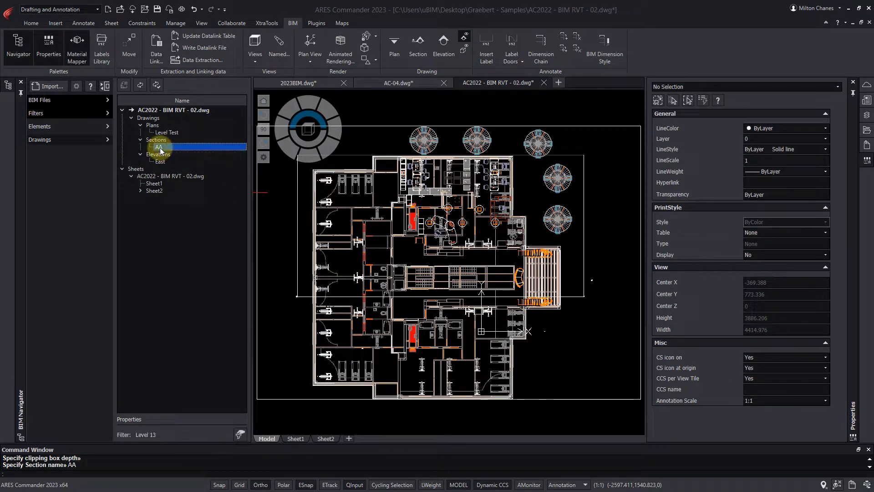
{"action": "double_click", "coordinate": [160, 146]}
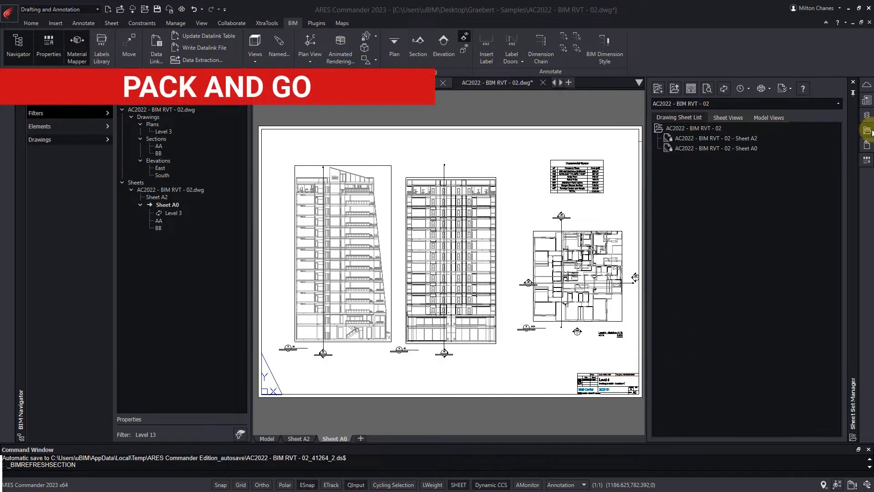
Start Pack and Go for the AC2022 - BIM RVT - 02 sheet set.
{"action": "right_click", "coordinate": [693, 127]}
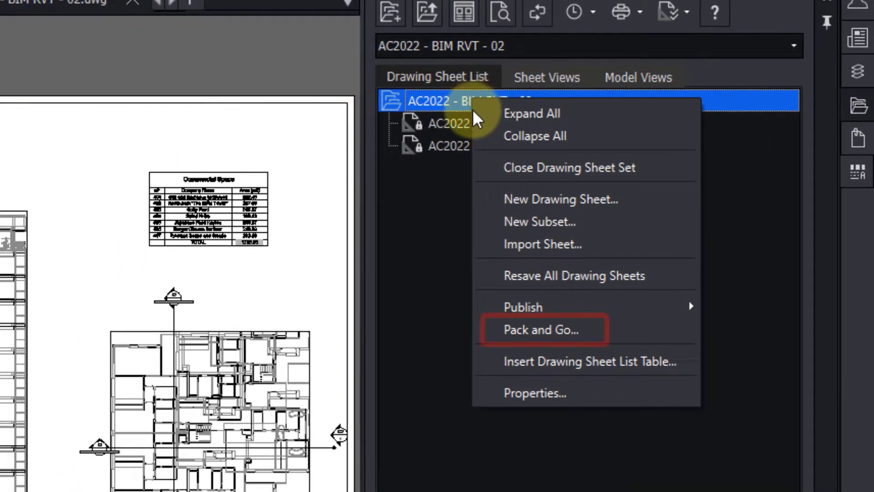
{"action": "mouse_move", "coordinate": [544, 330]}
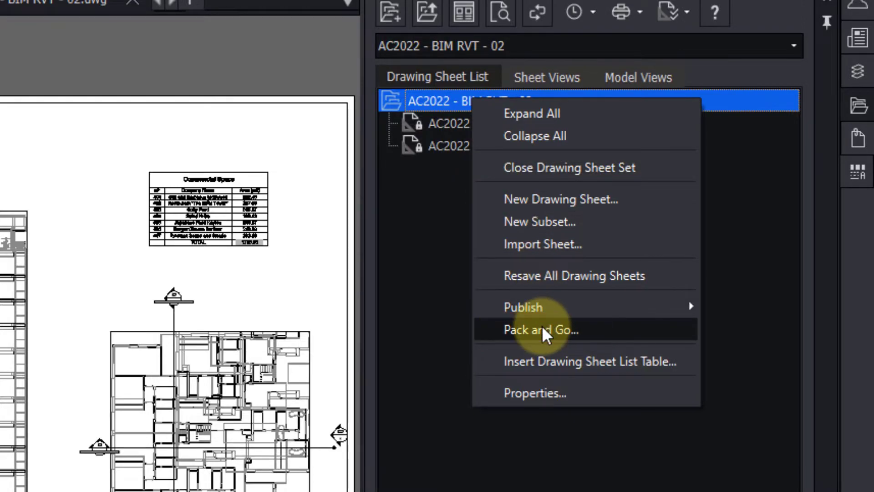
{"action": "left_click", "coordinate": [539, 329]}
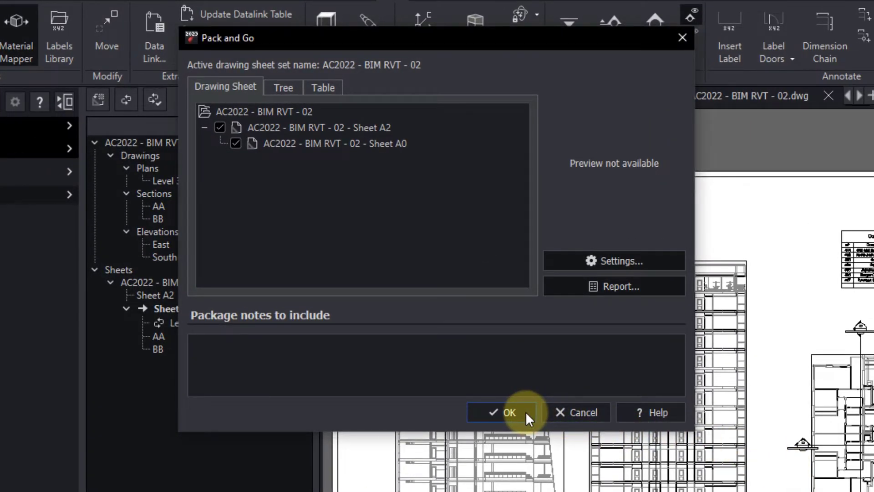
Pack both sheets into a zip named BIM PackNGo and close the packaging window.
{"action": "left_click", "coordinate": [502, 413]}
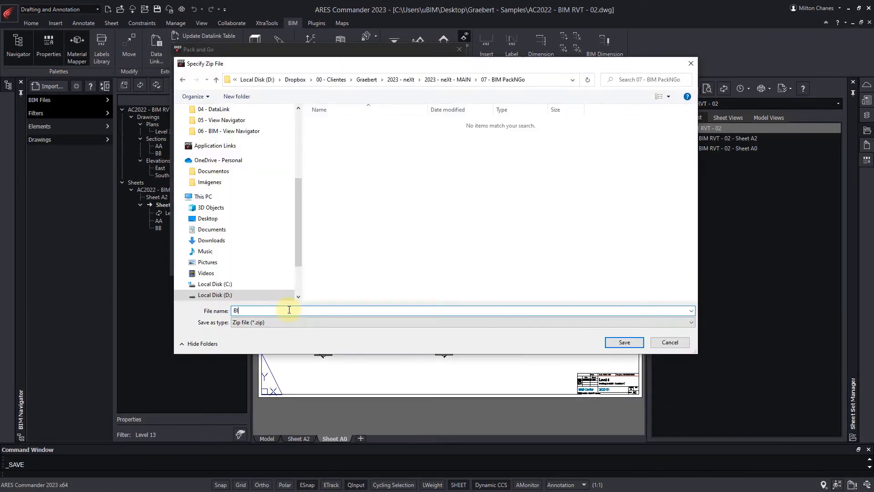
{"action": "type", "text": "IM PackNGo"}
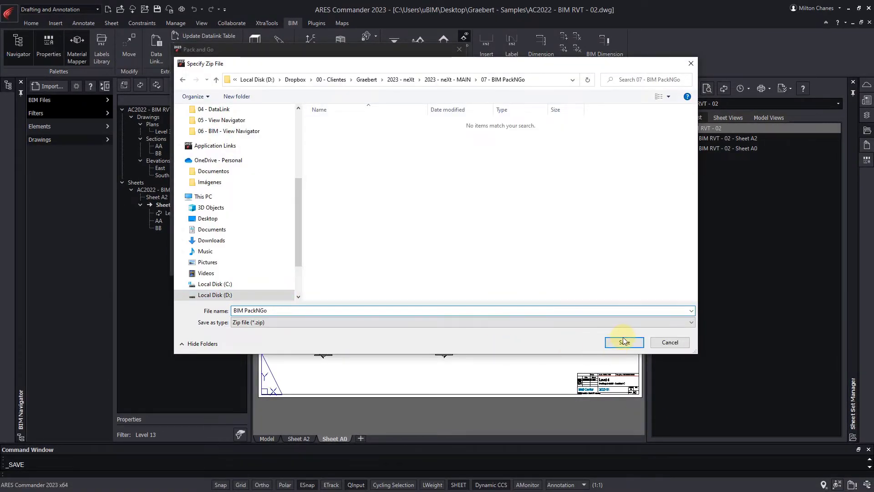
{"action": "left_click", "coordinate": [623, 341]}
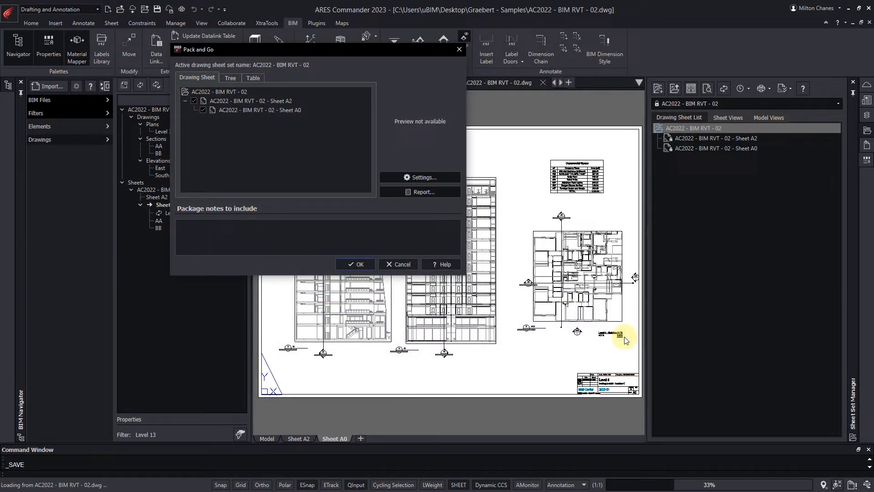
{"action": "left_click", "coordinate": [355, 264]}
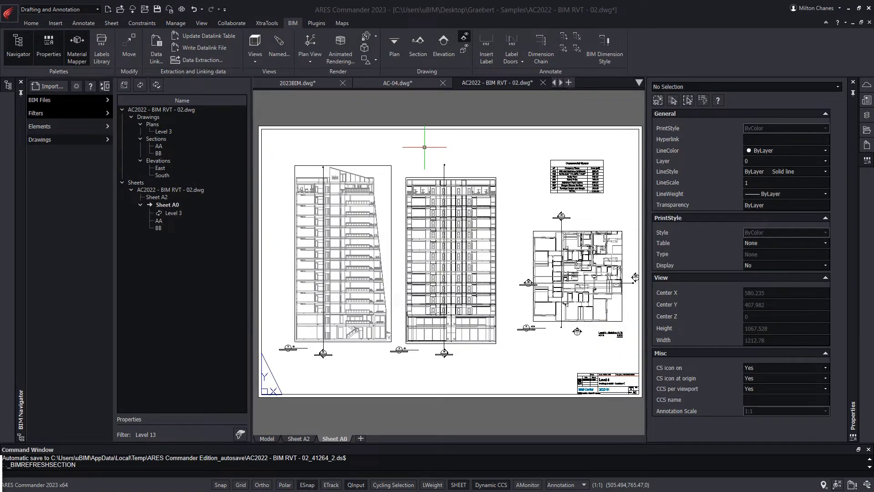